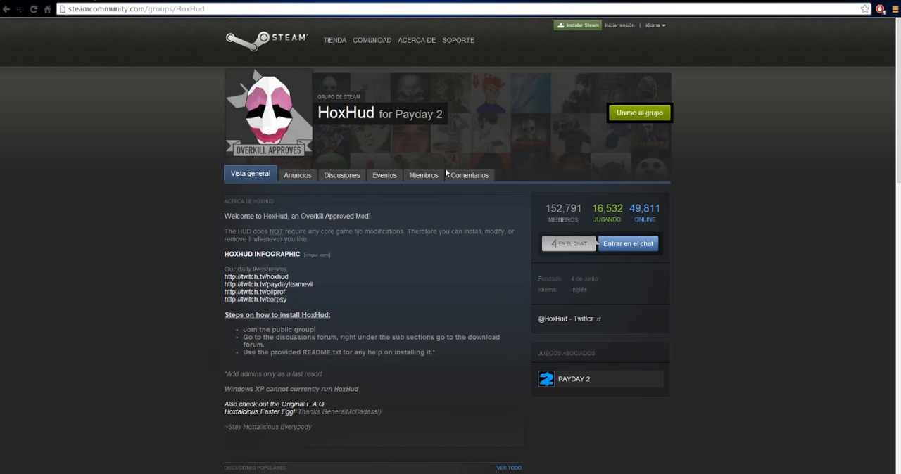
mouse_move(456, 304)
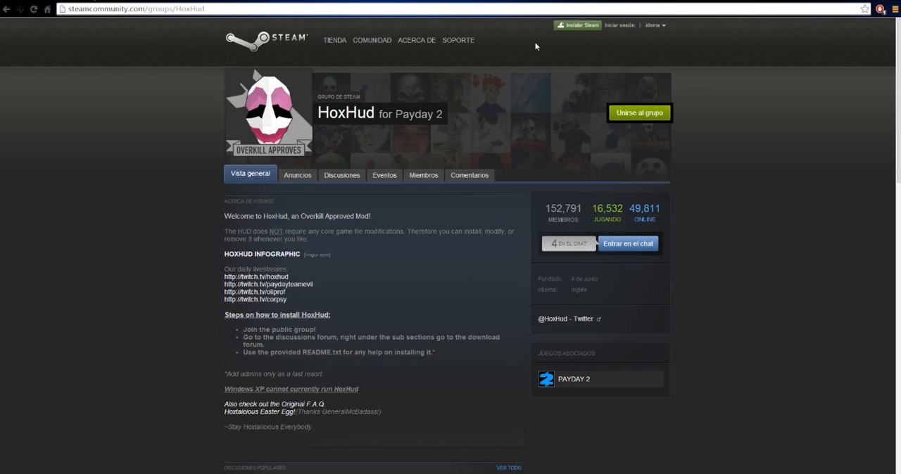
mouse_move(648, 41)
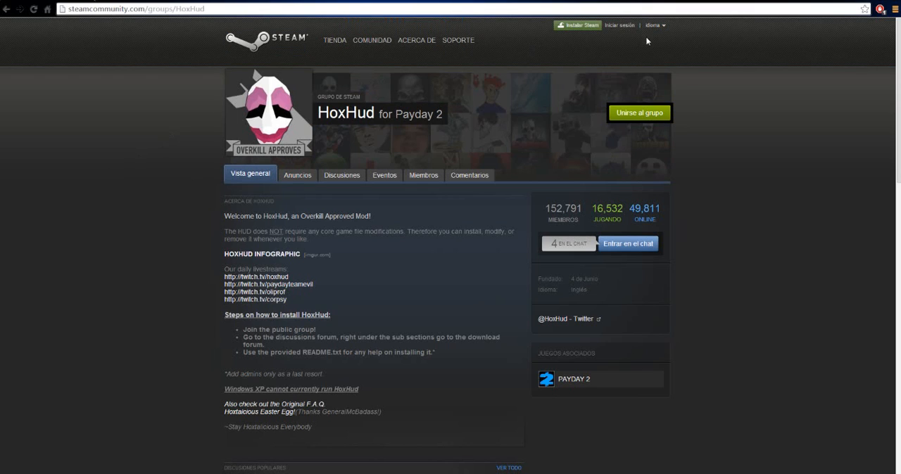
mouse_move(313, 206)
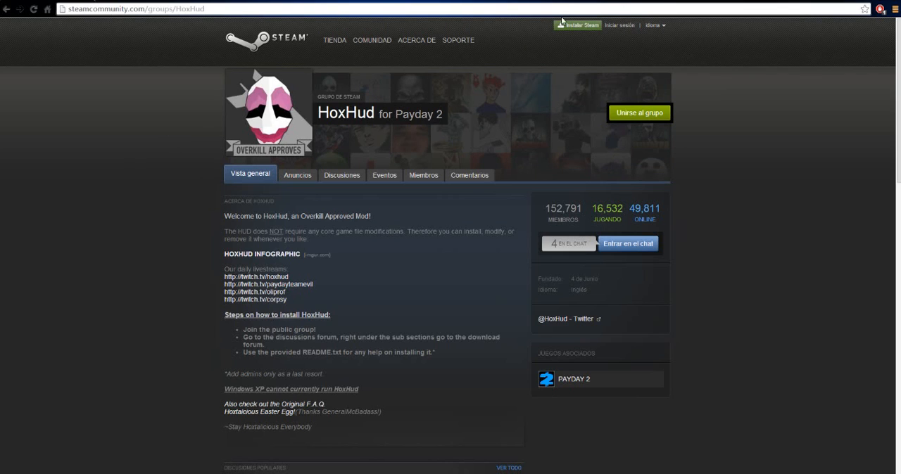
mouse_move(617, 118)
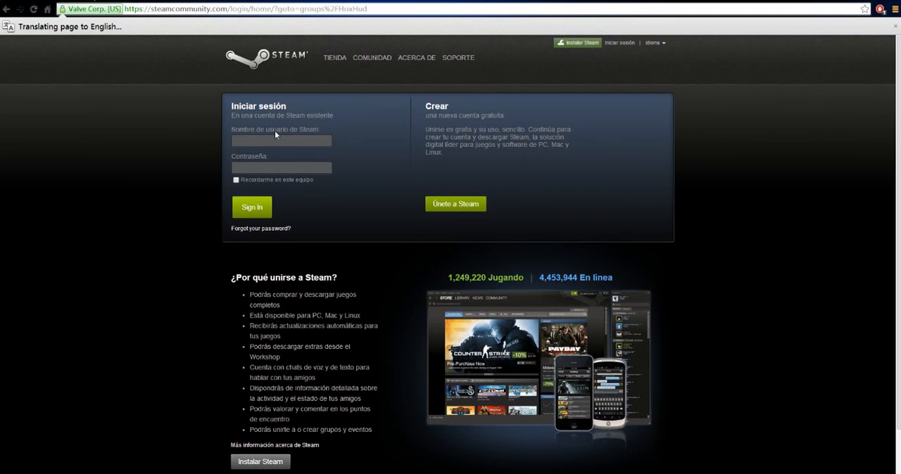
- Sign in to Steam with username 'trev' and return to the HoxHud group page
text(trevorrocks0)
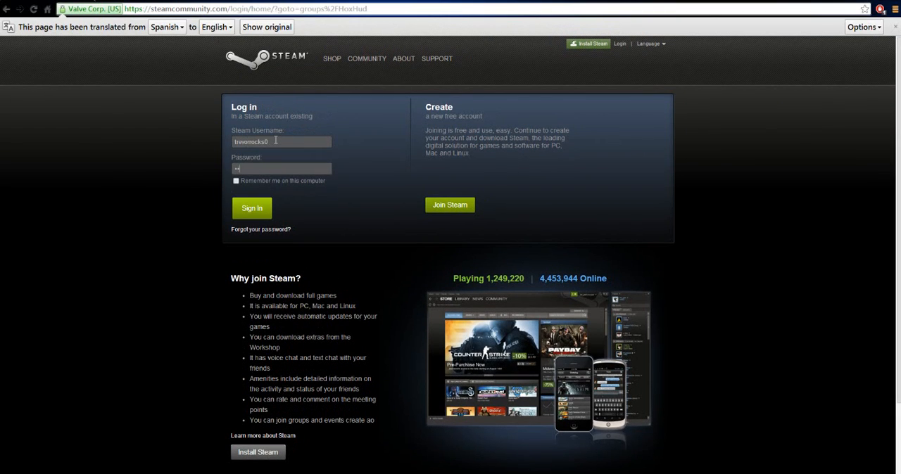
click(251, 208)
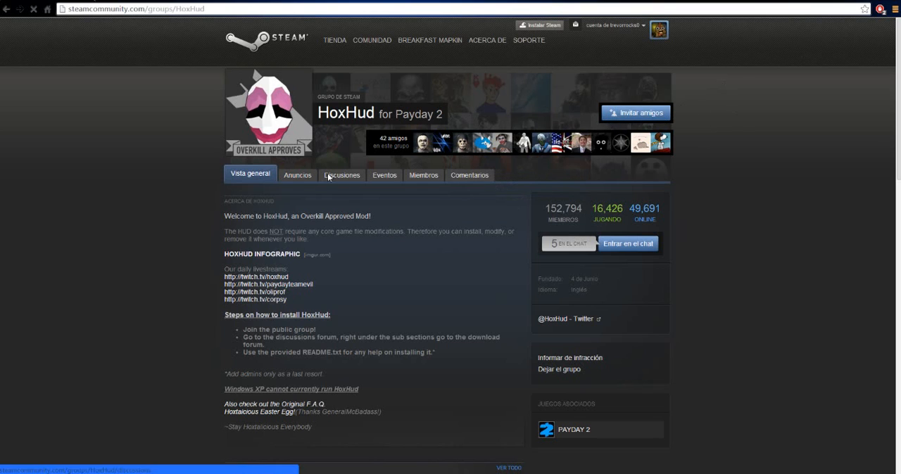
- Reach the HoxHud Release P5.1 thread via Discussions > HoxHud Downloads and follow manual-install Mirror 1
click(341, 174)
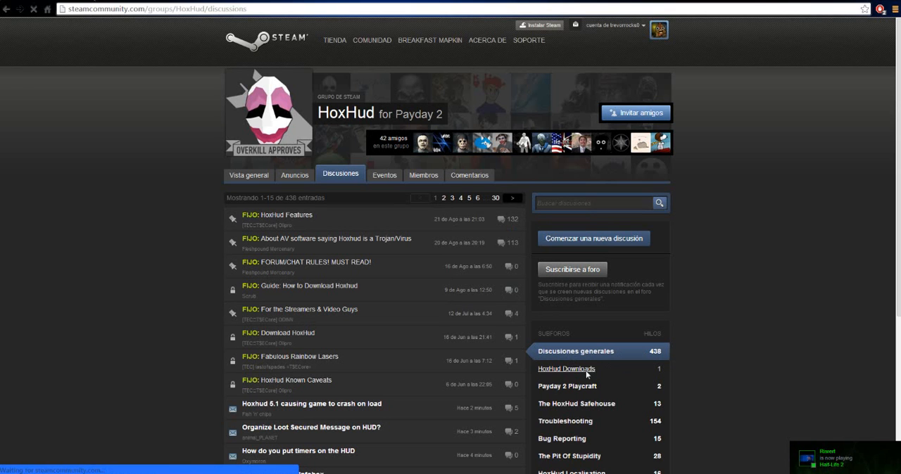
click(566, 369)
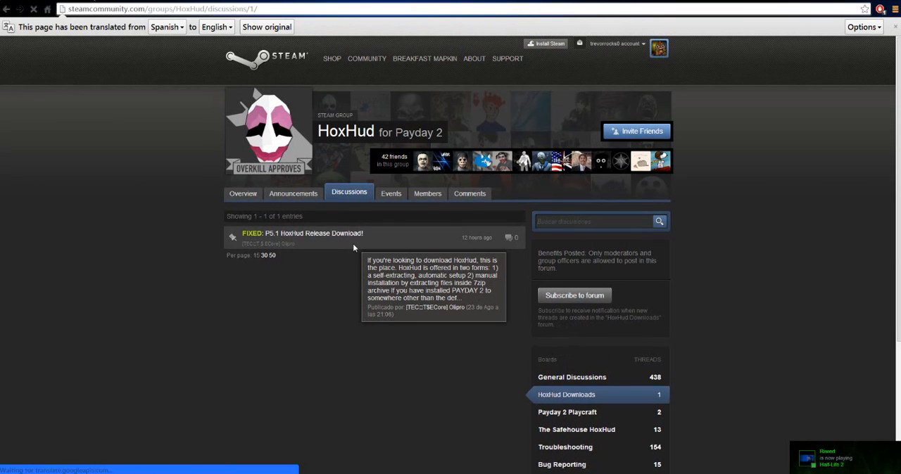
click(312, 233)
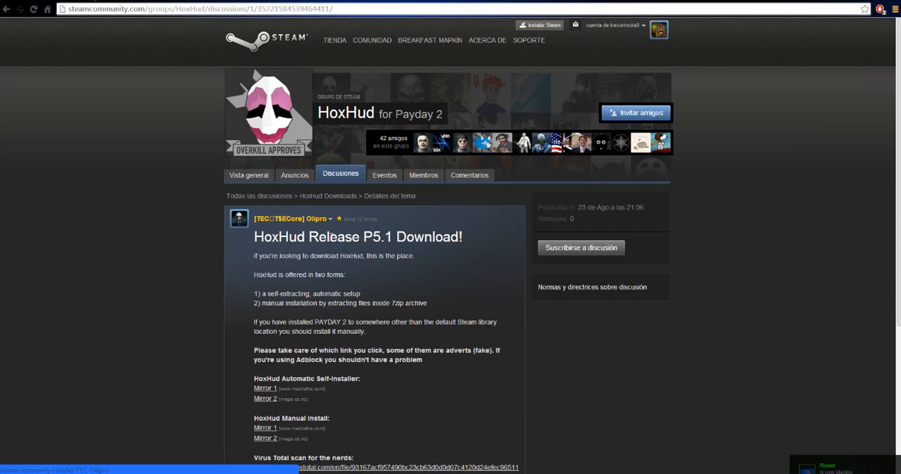
scroll(down, 3)
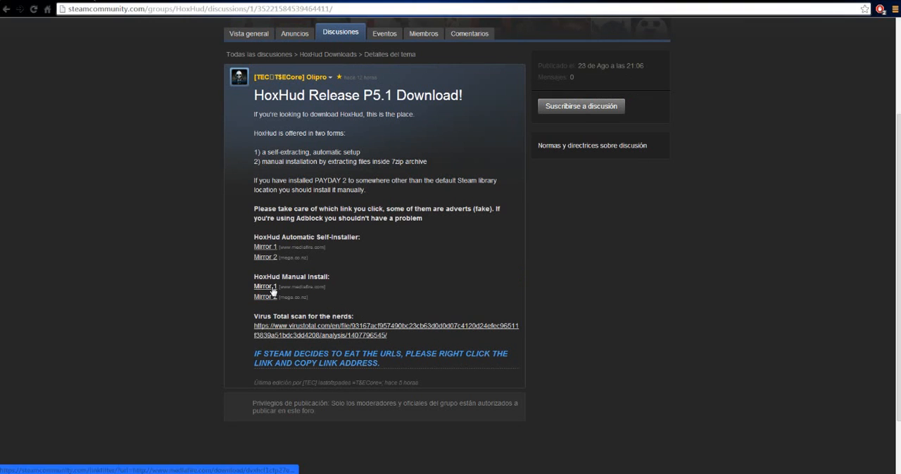
click(265, 287)
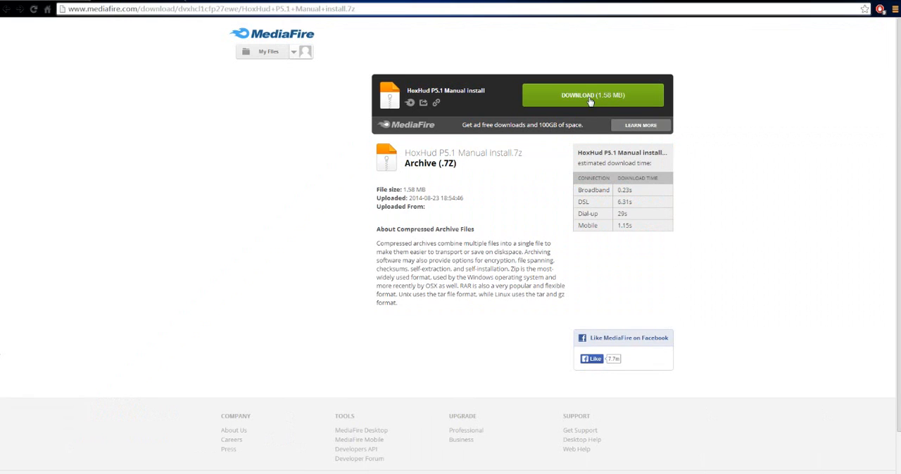
mouse_move(470, 98)
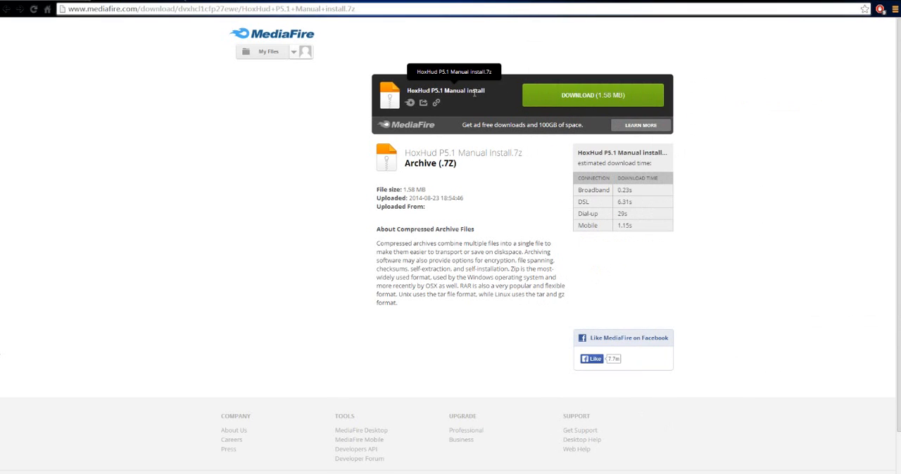
mouse_move(318, 27)
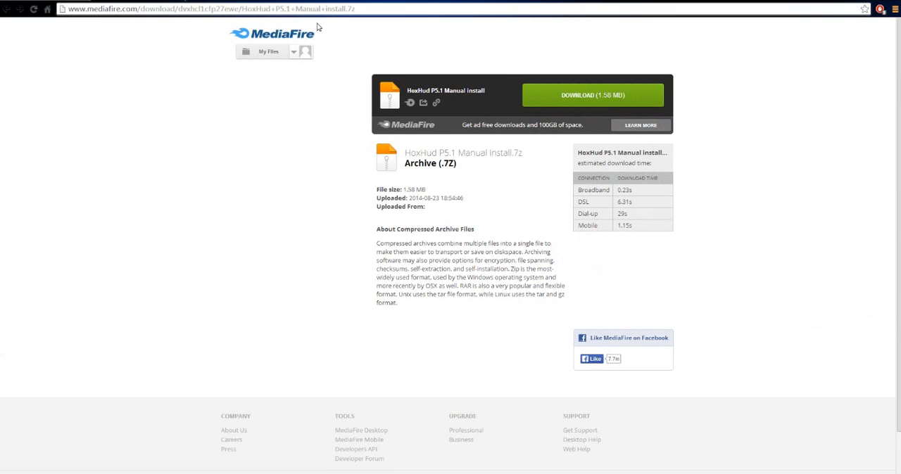
- Navigate from the MediaFire archive page to the WinRAR site by entering 'winrar' in the address bar
text(winrar.com)
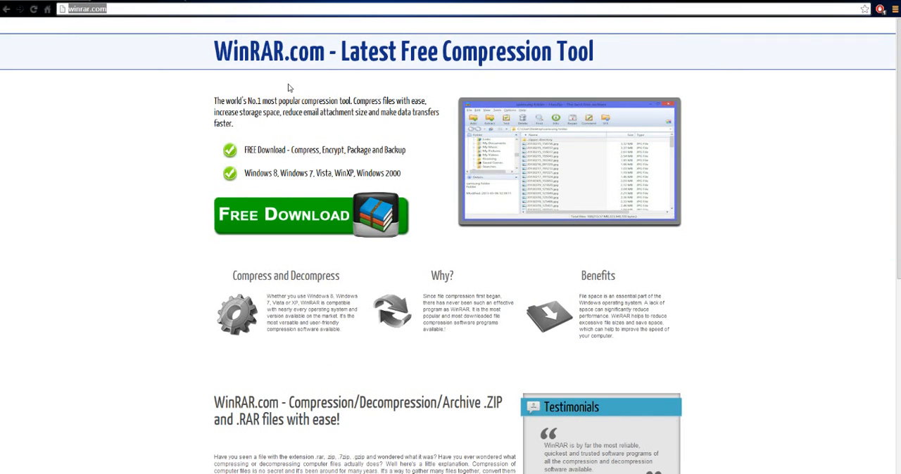
click(82, 9)
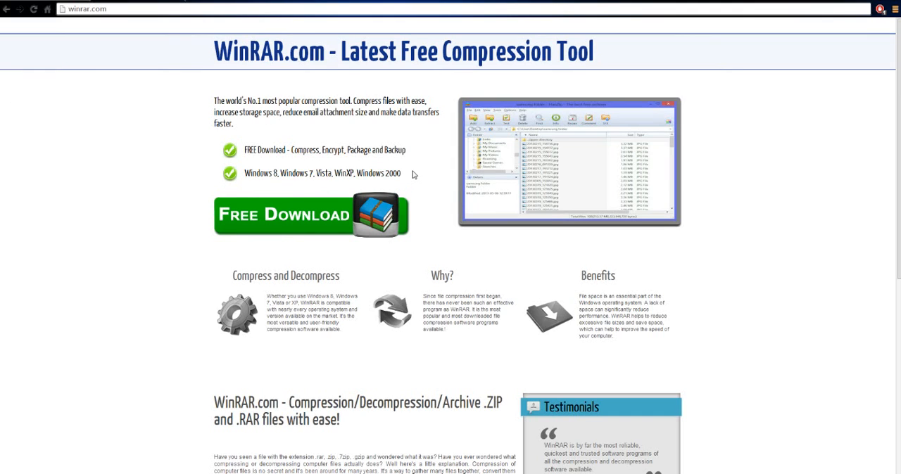
drag(271, 173, 401, 173)
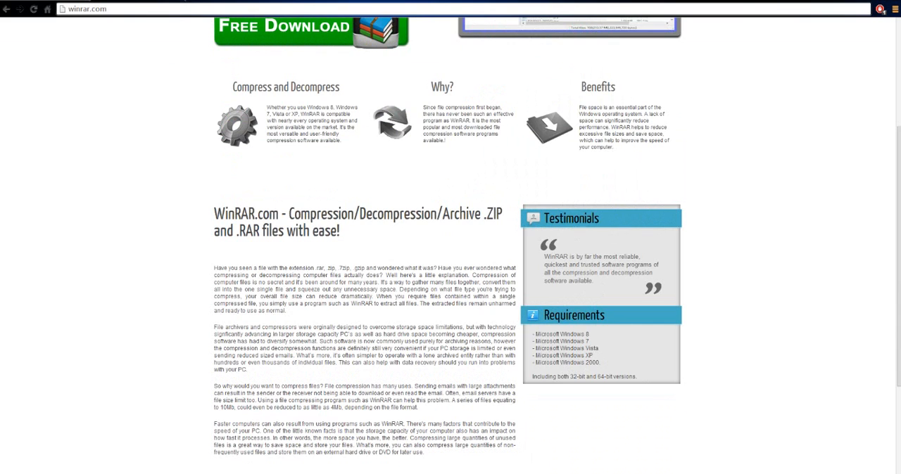
scroll(up, 3)
text(g)
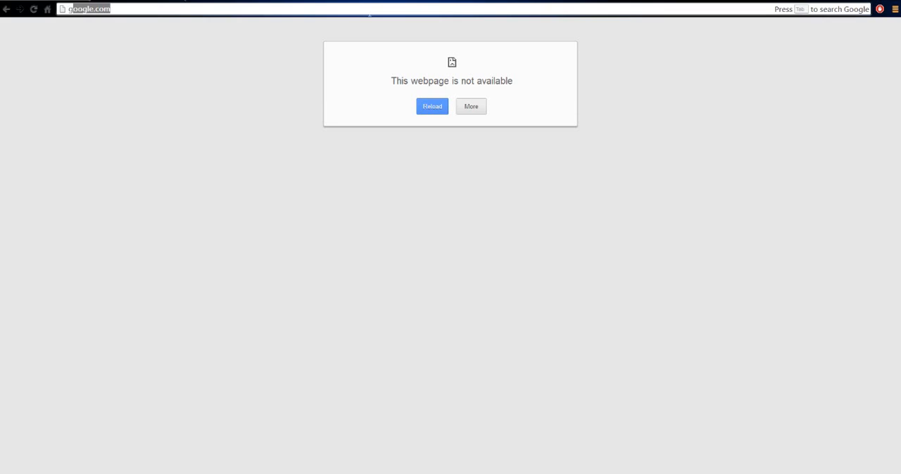
- Search Google for '7zip' and follow the 7-Zip homepage result
click(431, 107)
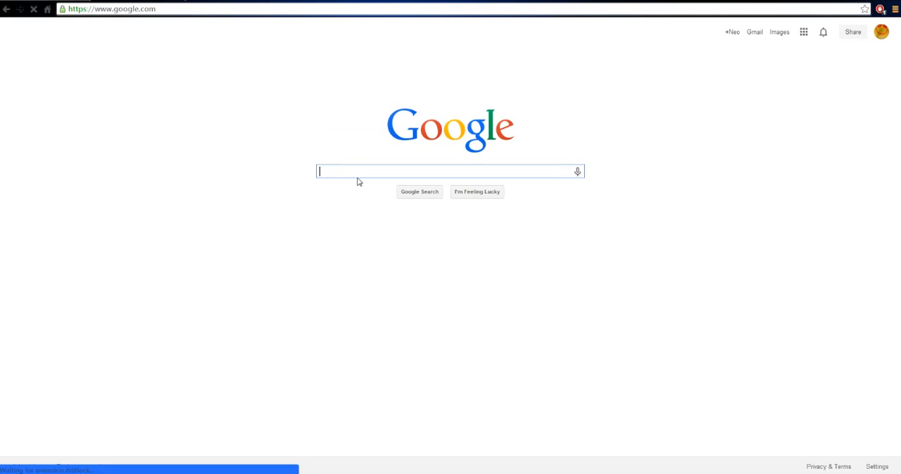
text(7zip)
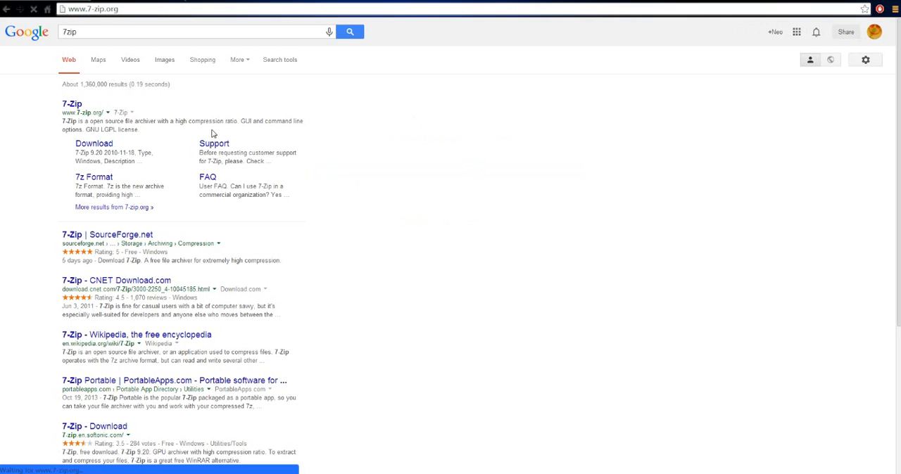
click(71, 104)
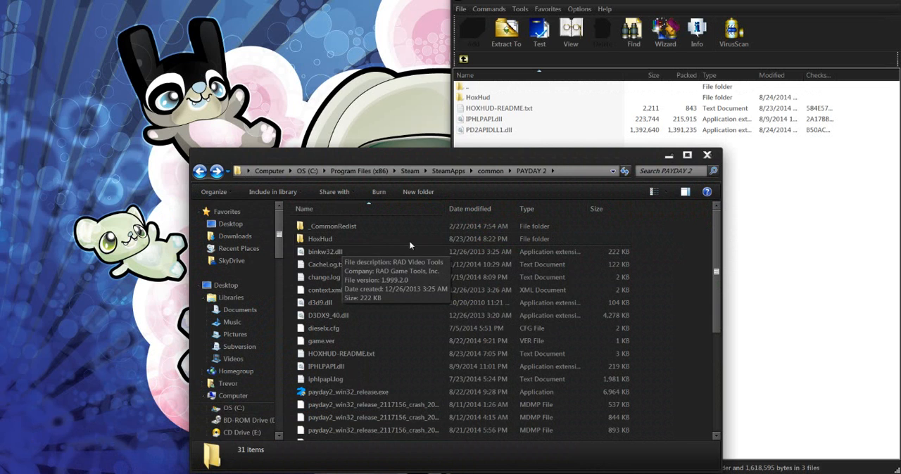
- Snap the PAYDAY 2 Explorer window to the left half beside the WinRAR archive
click(687, 154)
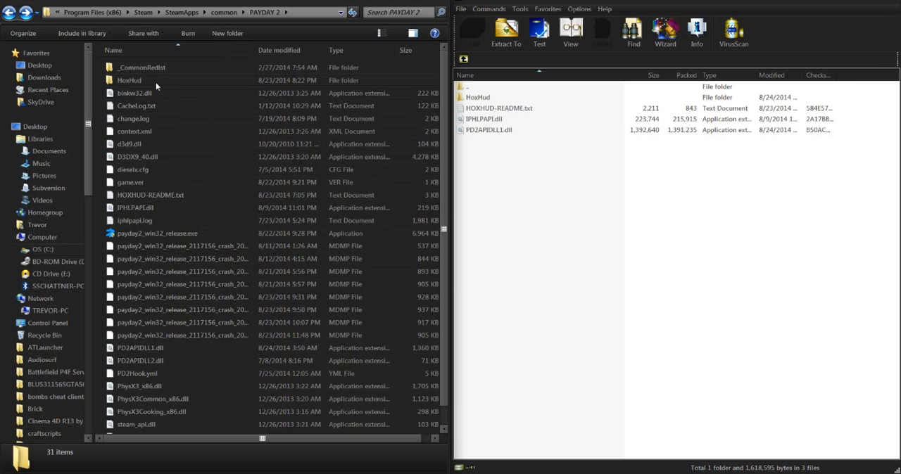
mouse_move(174, 192)
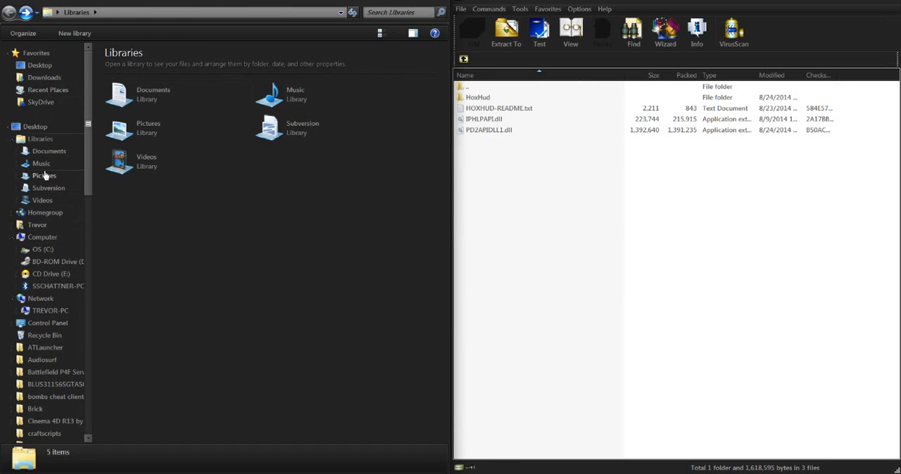
- Browse from OS (C:) into Program Files (x86) and scroll to the Steam folder
click(43, 249)
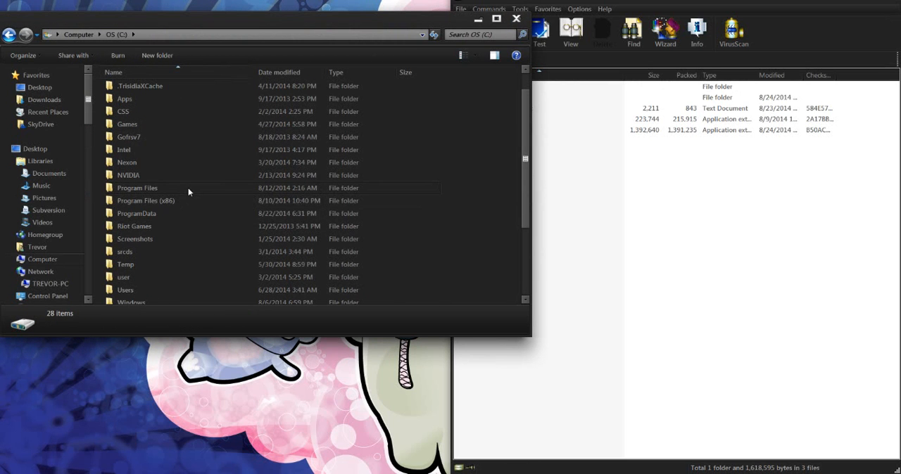
double_click(137, 189)
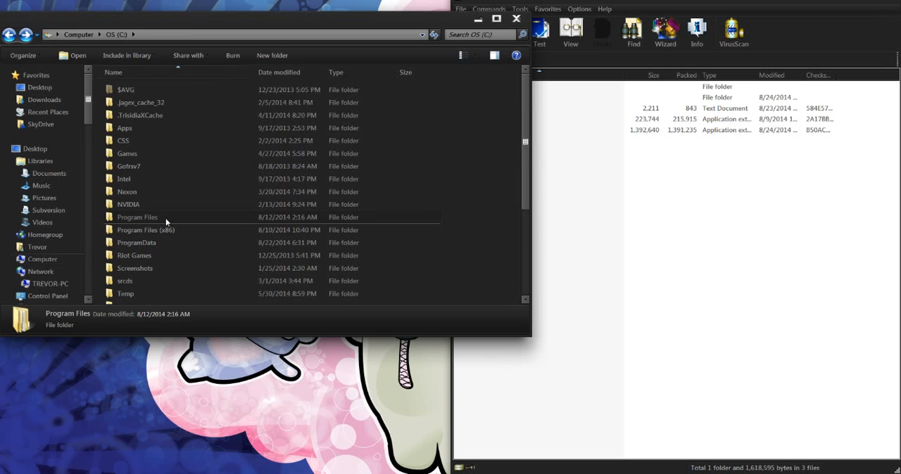
double_click(137, 217)
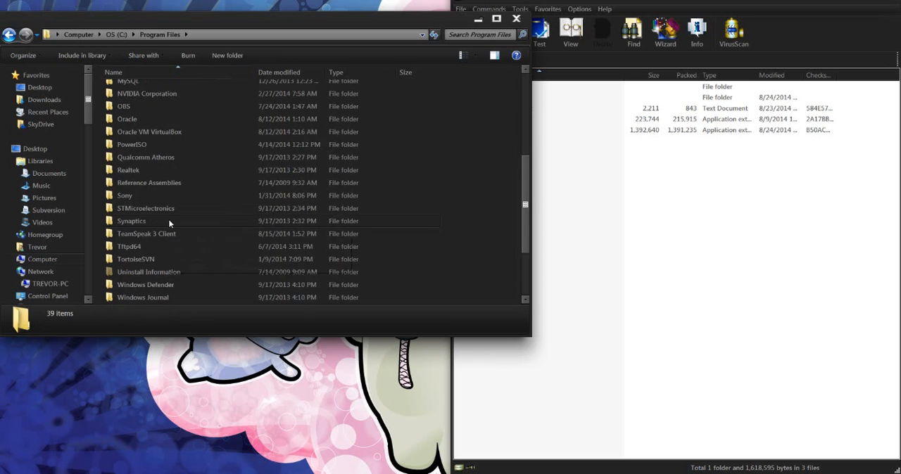
scroll(down, 3)
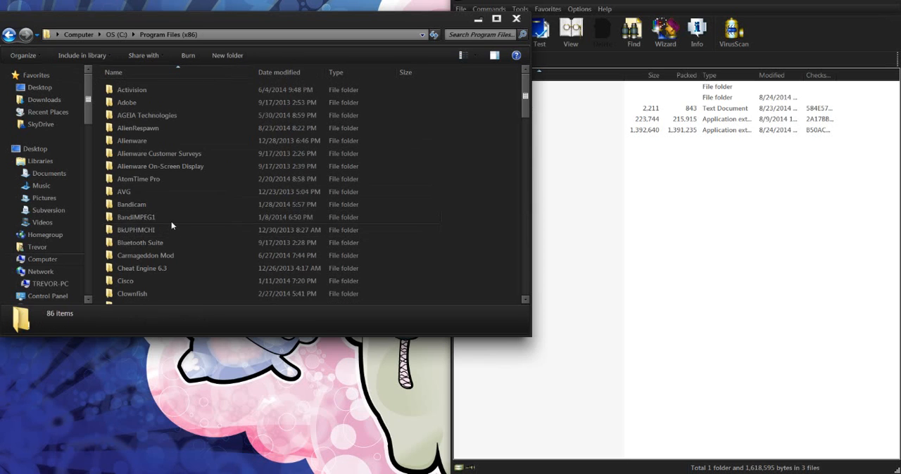
scroll(down, 3)
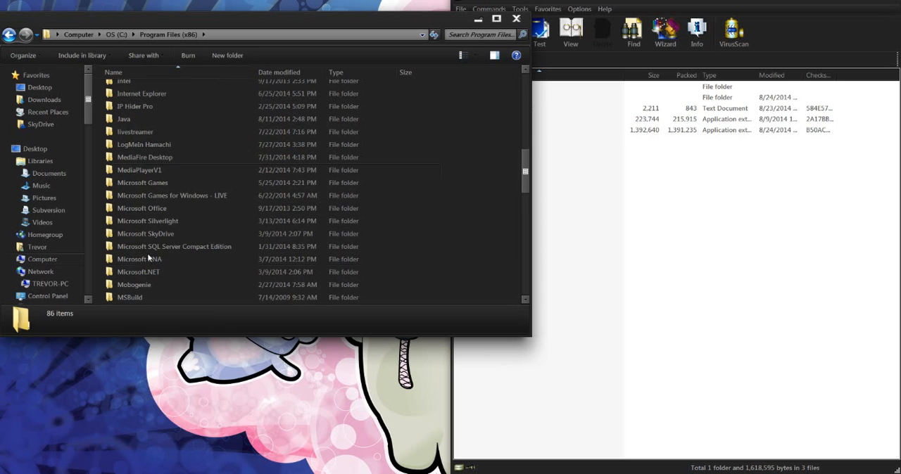
scroll(down, 3)
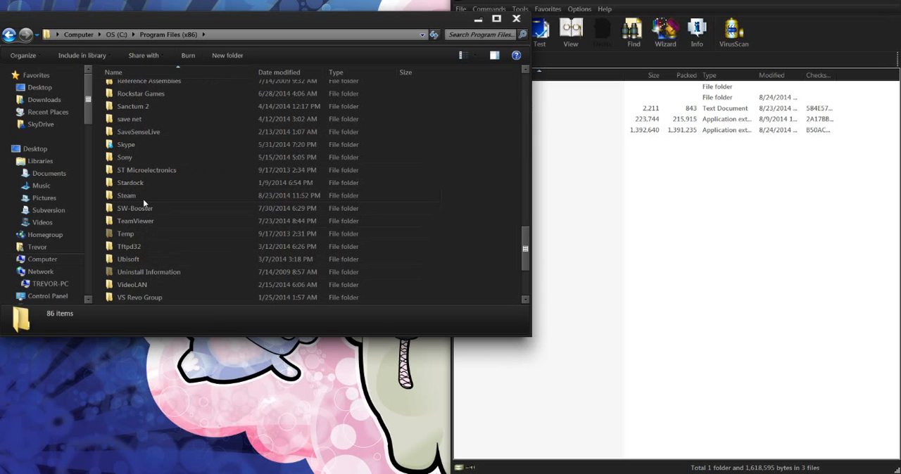
- Continue through Steam > SteamApps > common into the PAYDAY 2 game folder
double_click(127, 194)
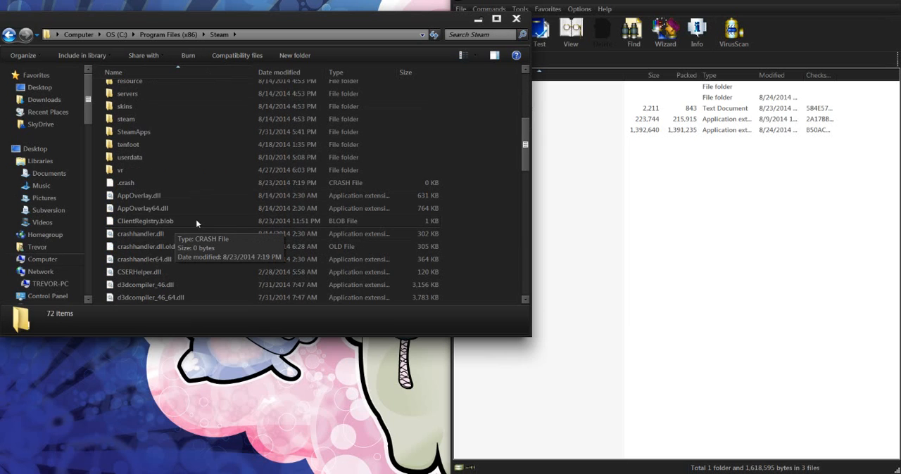
double_click(132, 131)
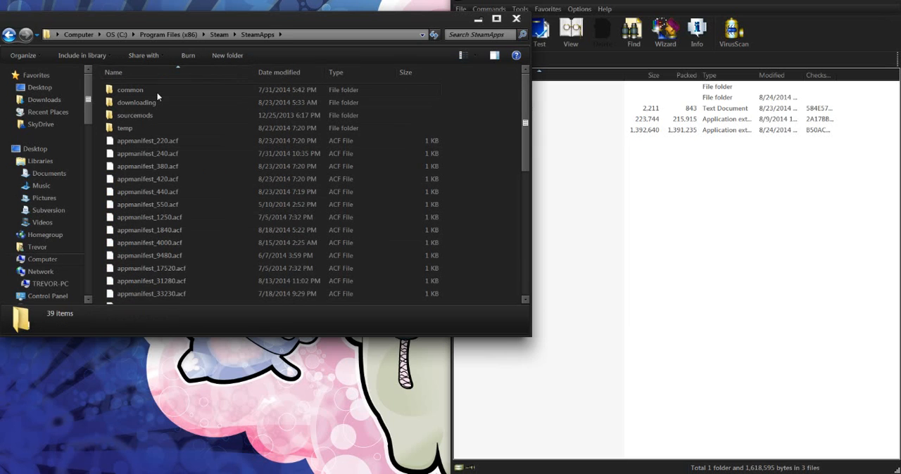
double_click(130, 90)
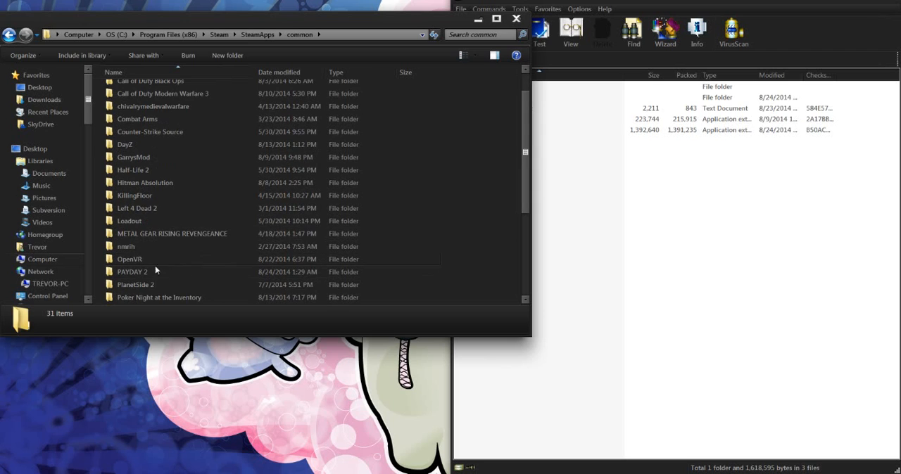
double_click(132, 272)
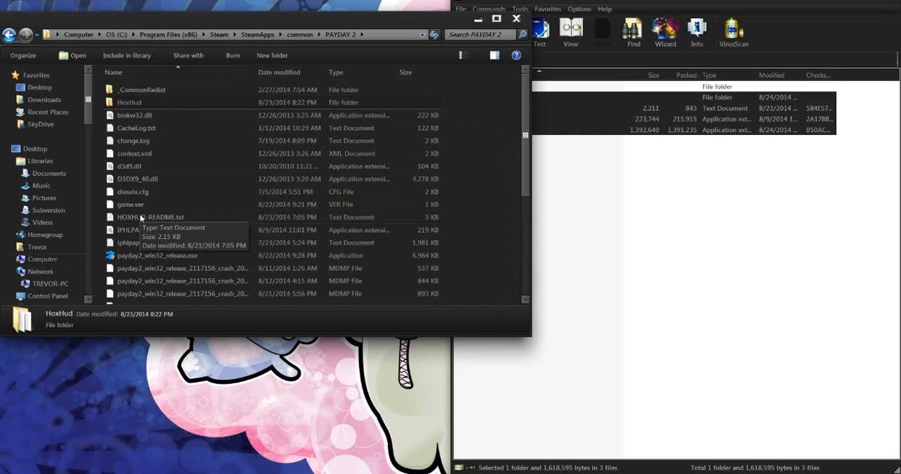
- Close the WinRAR HoxHud P5.1 archive window, leaving the extracted files in PAYDAY 2
click(499, 107)
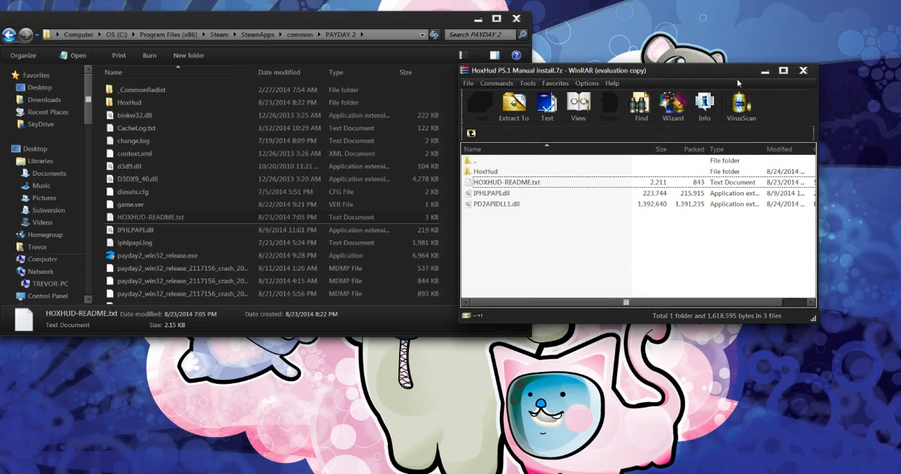
click(803, 71)
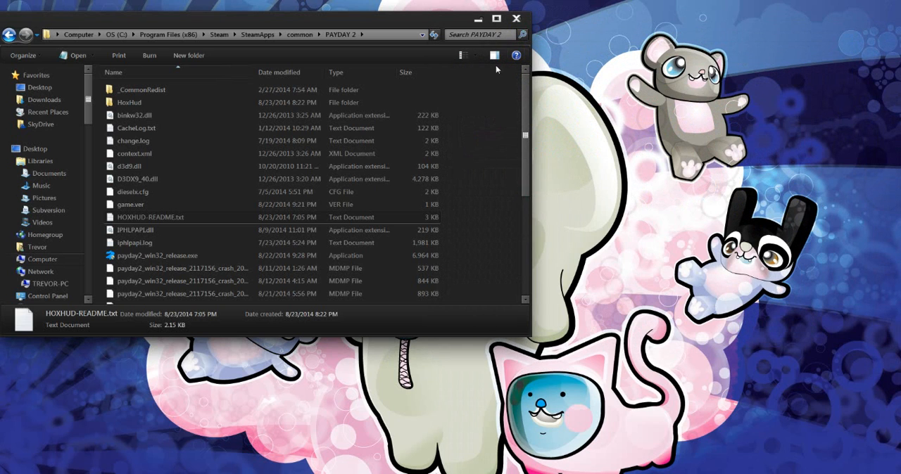